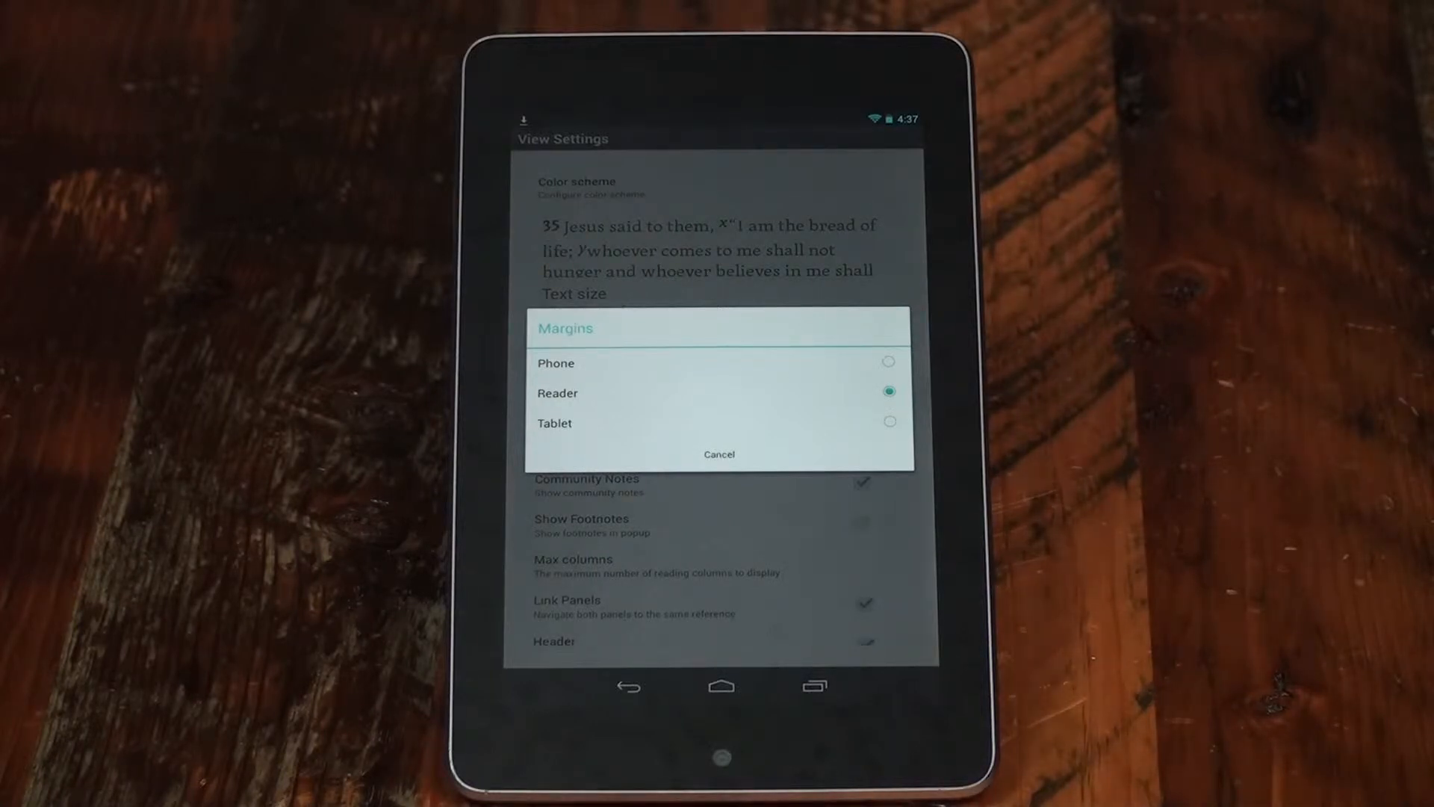
Step: Cancel the Margins dialog, keeping margins at Reader
click(718, 454)
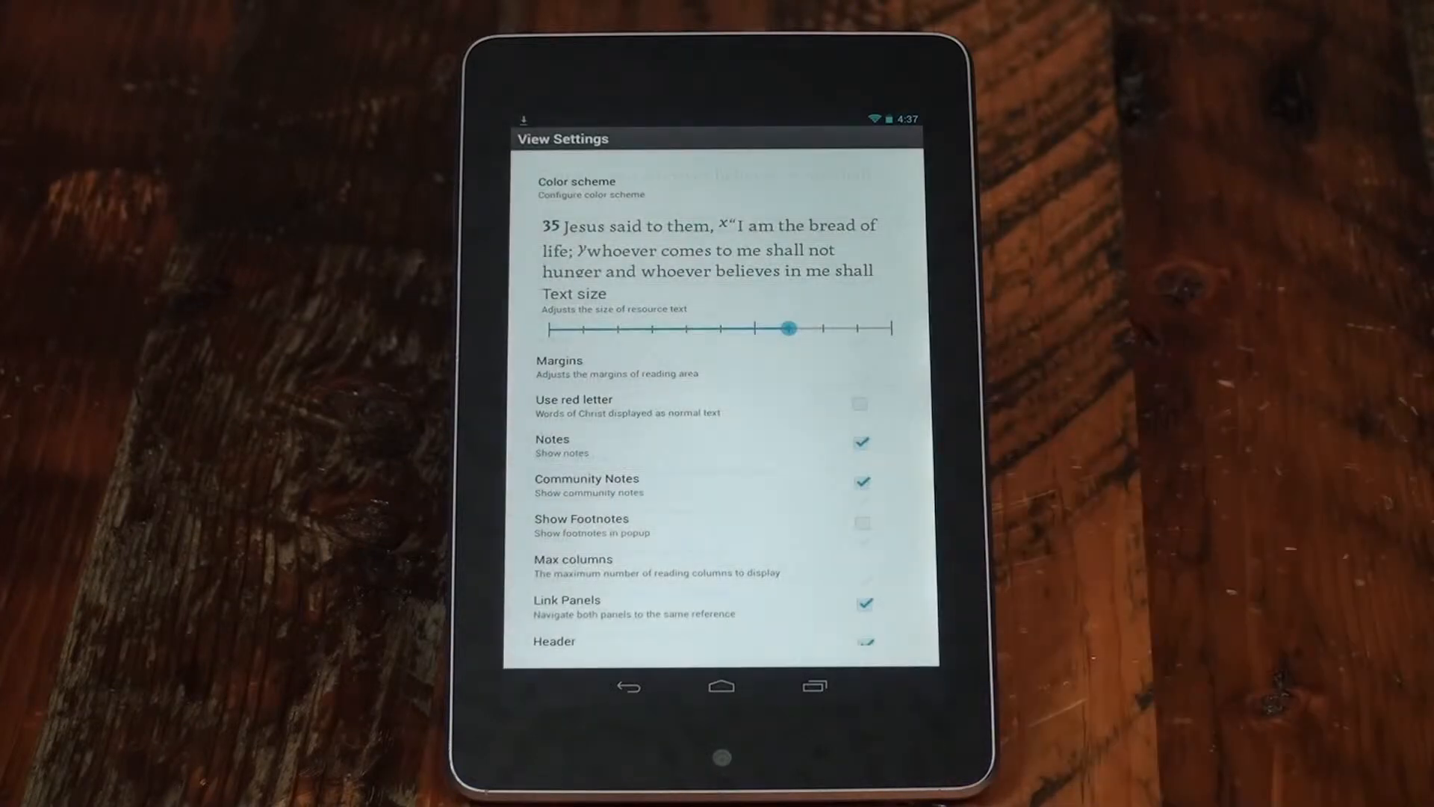
Step: Review the View Settings options, then bring up the Color scheme choices (Normal / Low Light)
scroll(down, 3)
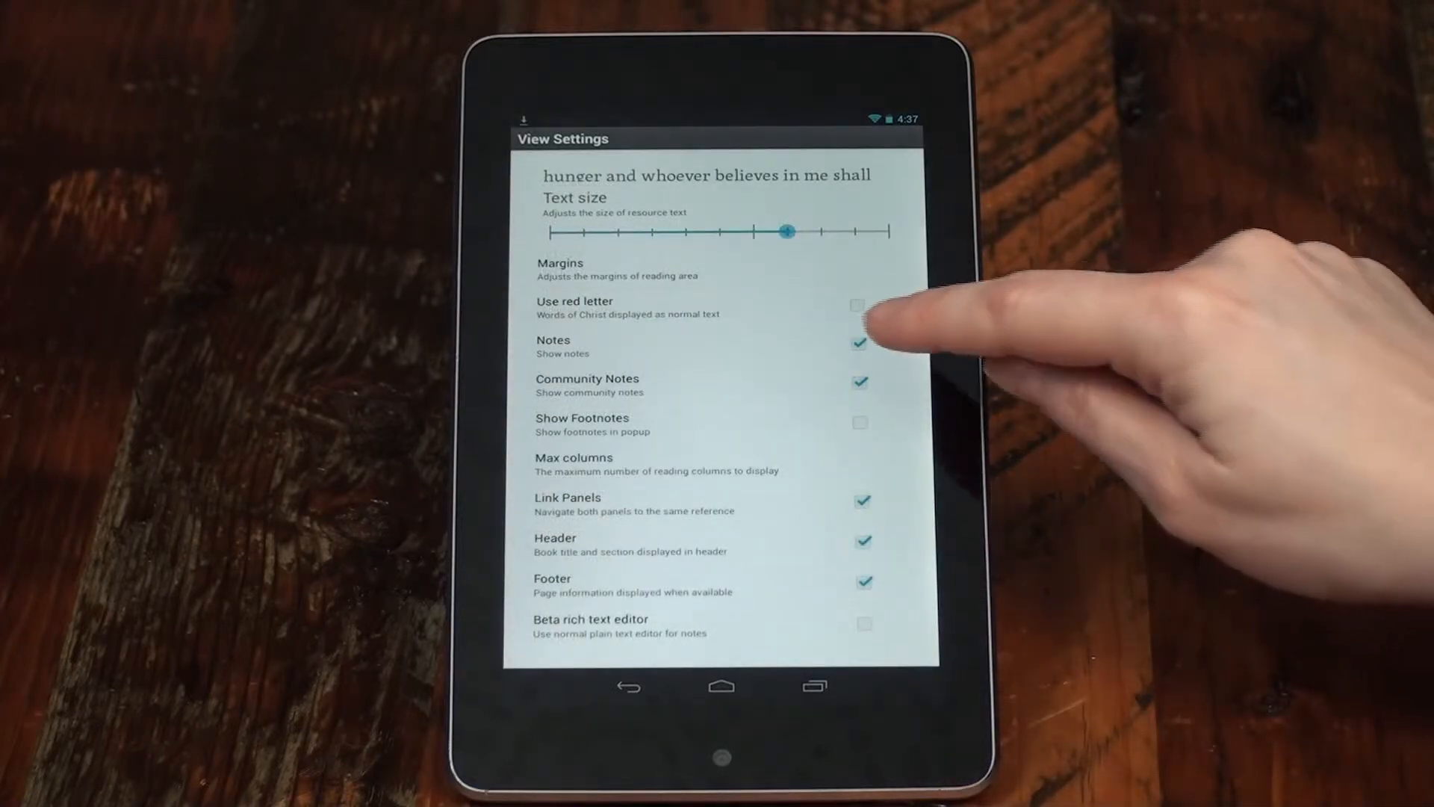
click(857, 343)
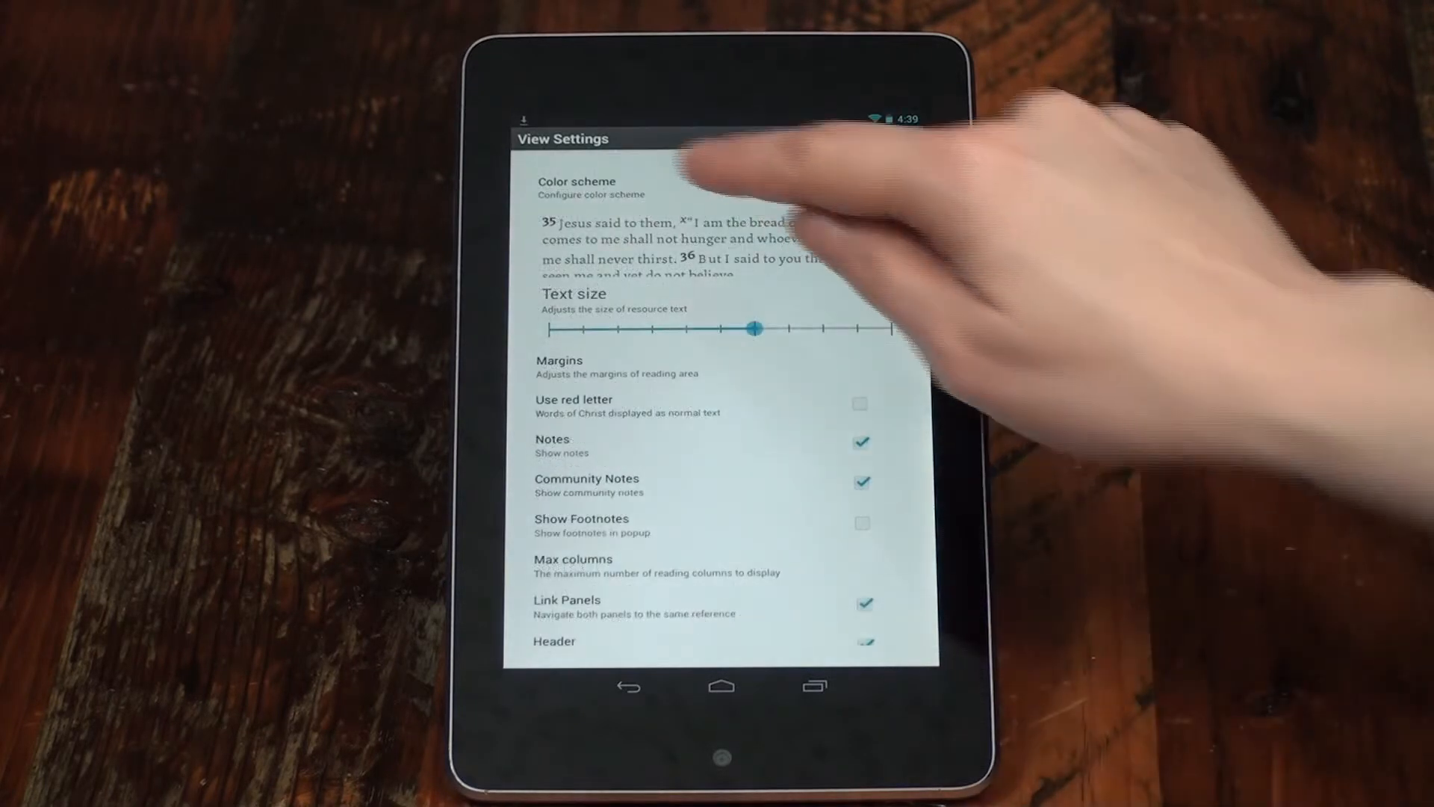
click(576, 188)
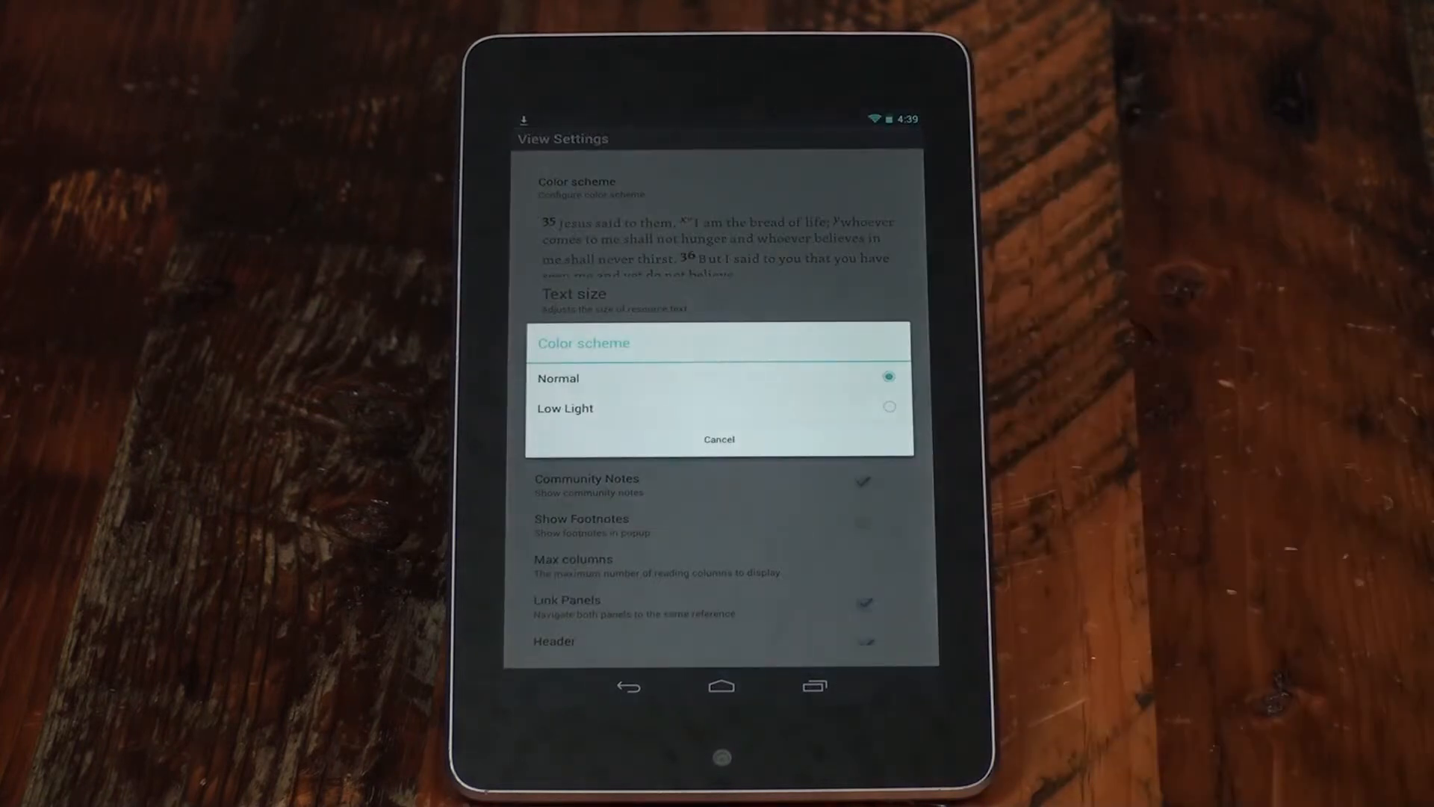